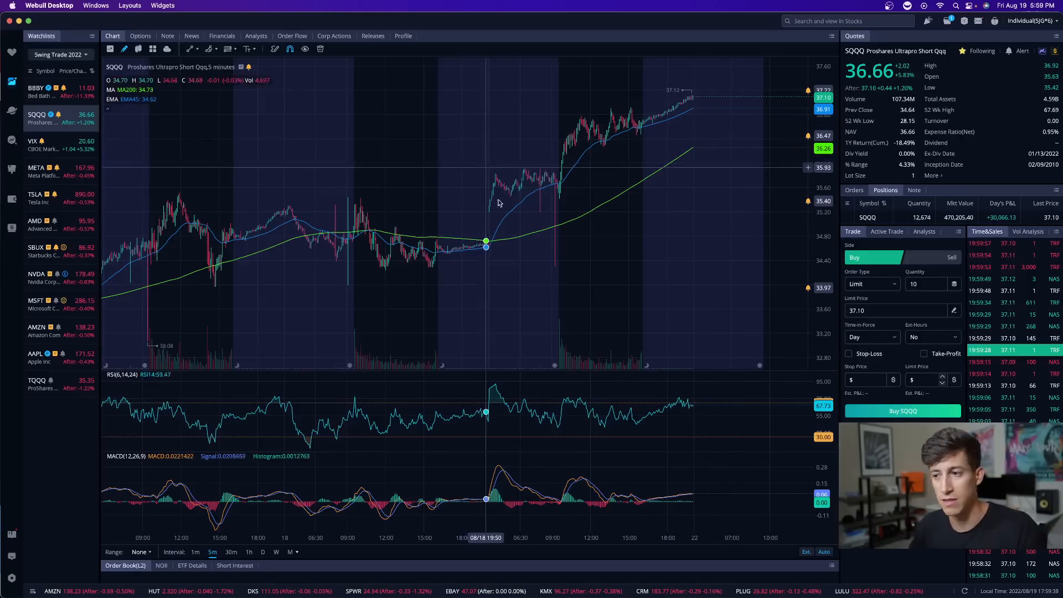
{"action": "mouse_move", "coordinate": [522, 234]}
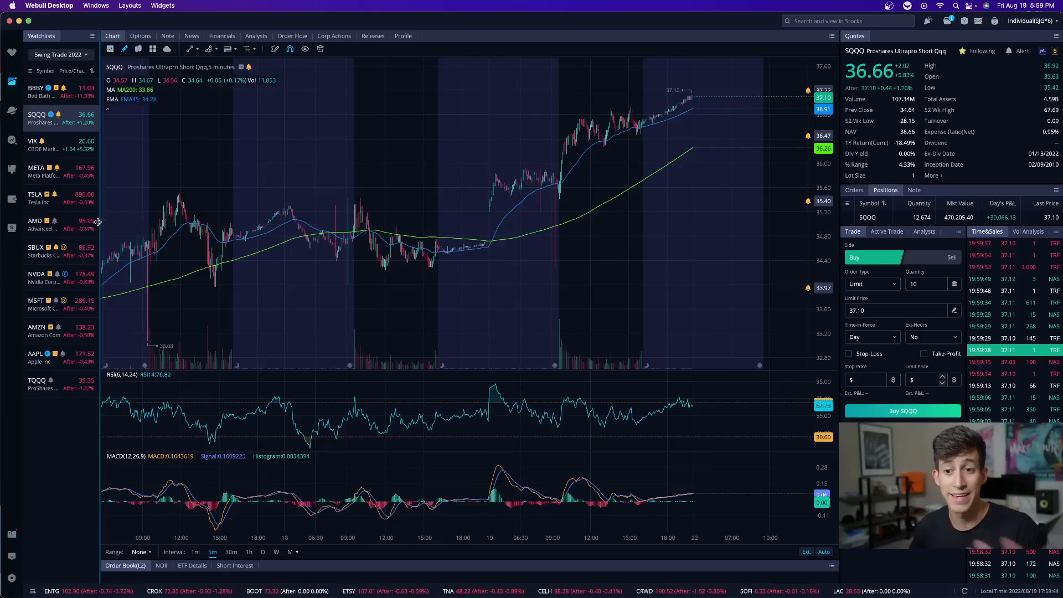
- Compare TQQQ's 5-minute chart, then return the chart to SQQQ
{"action": "left_click", "coordinate": [37, 383]}
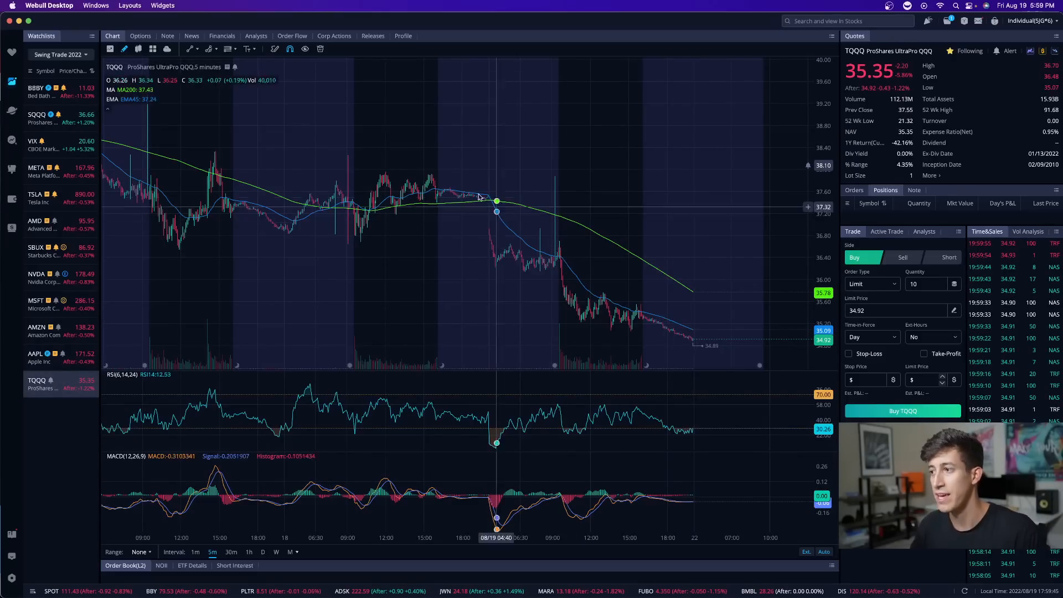
{"action": "mouse_move", "coordinate": [622, 292]}
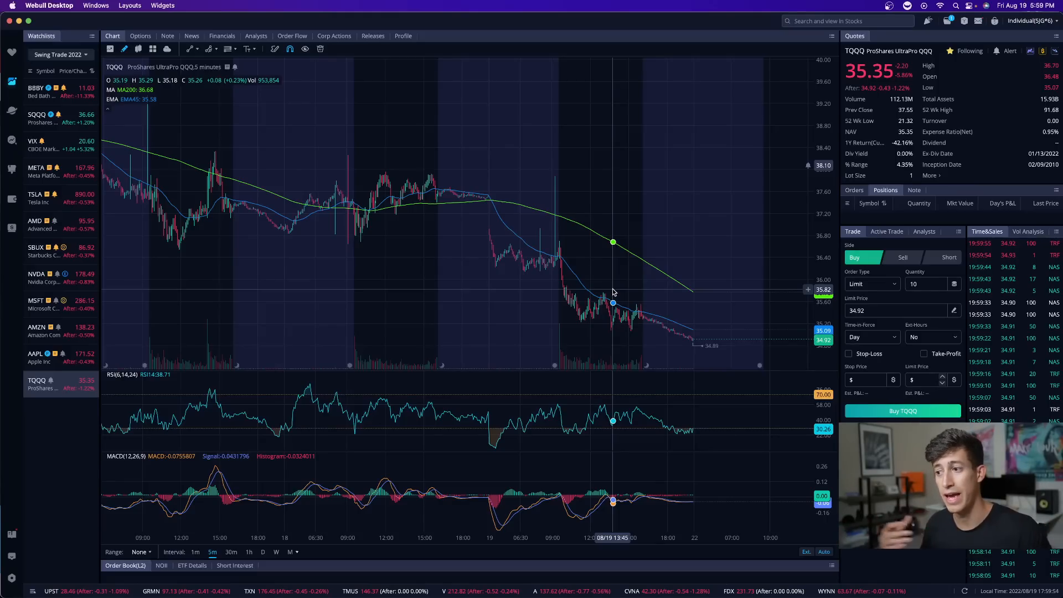
{"action": "mouse_move", "coordinate": [509, 251]}
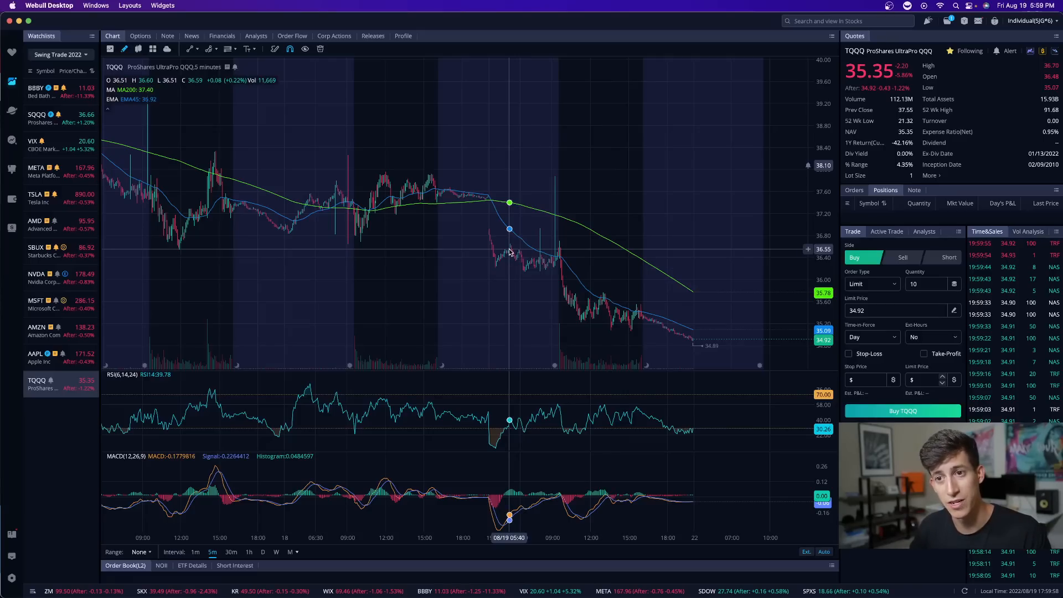
{"action": "left_click", "coordinate": [48, 118]}
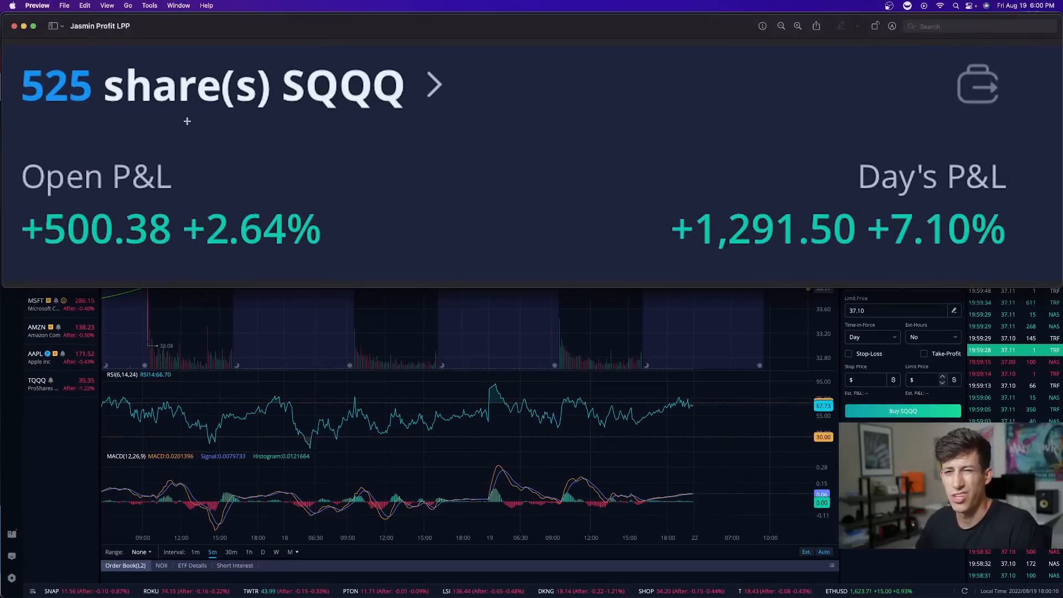
{"action": "mouse_move", "coordinate": [296, 163]}
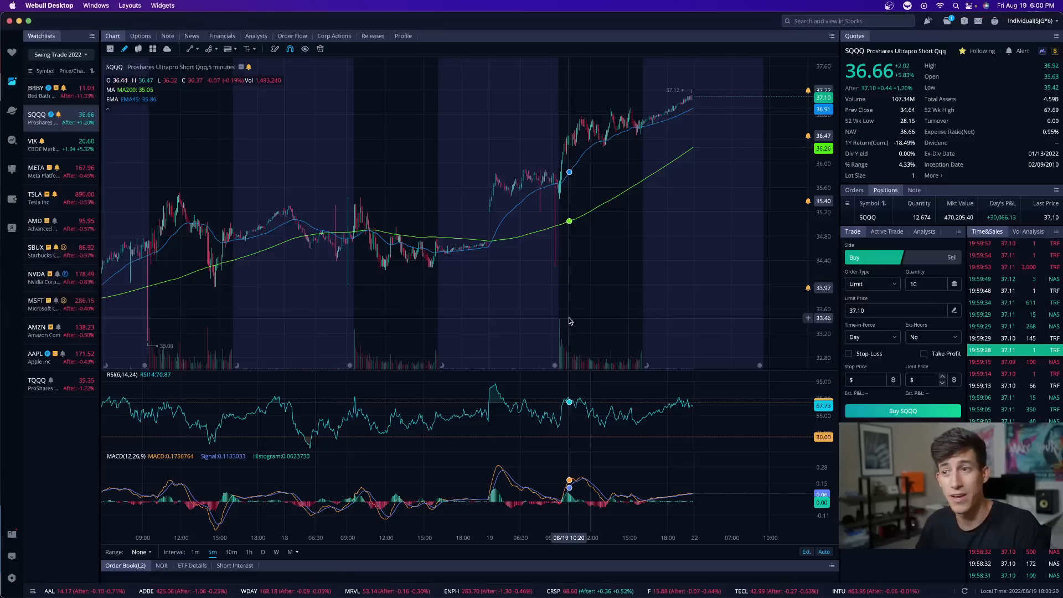
{"action": "mouse_move", "coordinate": [483, 251]}
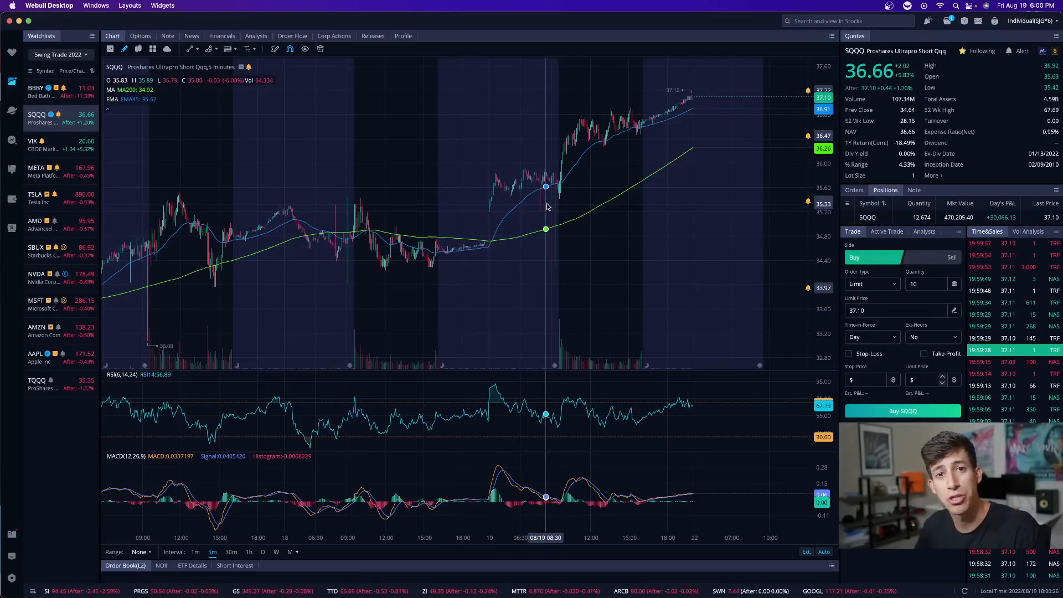
{"action": "mouse_move", "coordinate": [552, 202]}
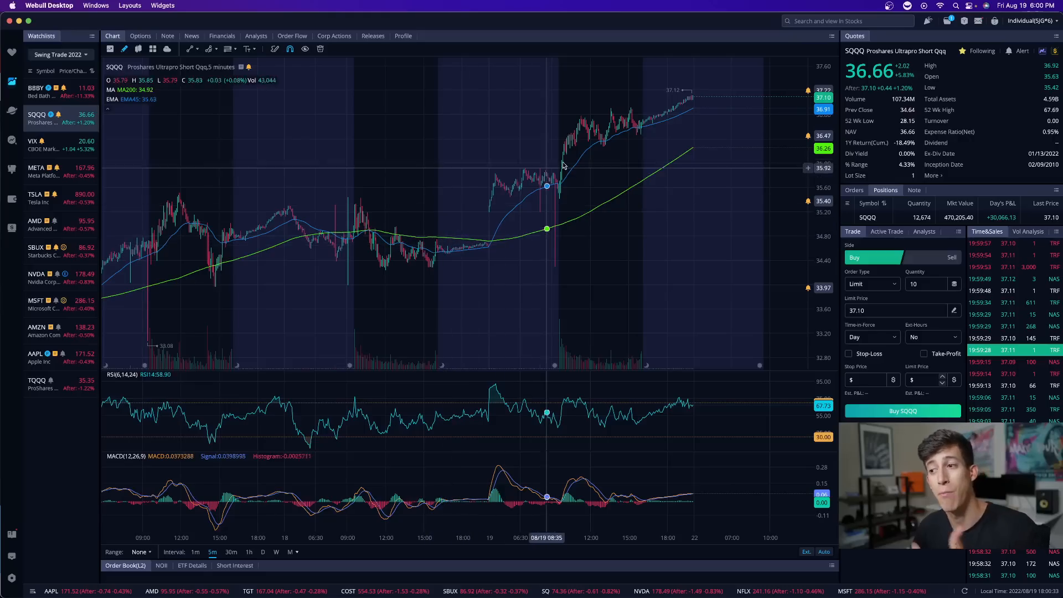
{"action": "mouse_move", "coordinate": [576, 164]}
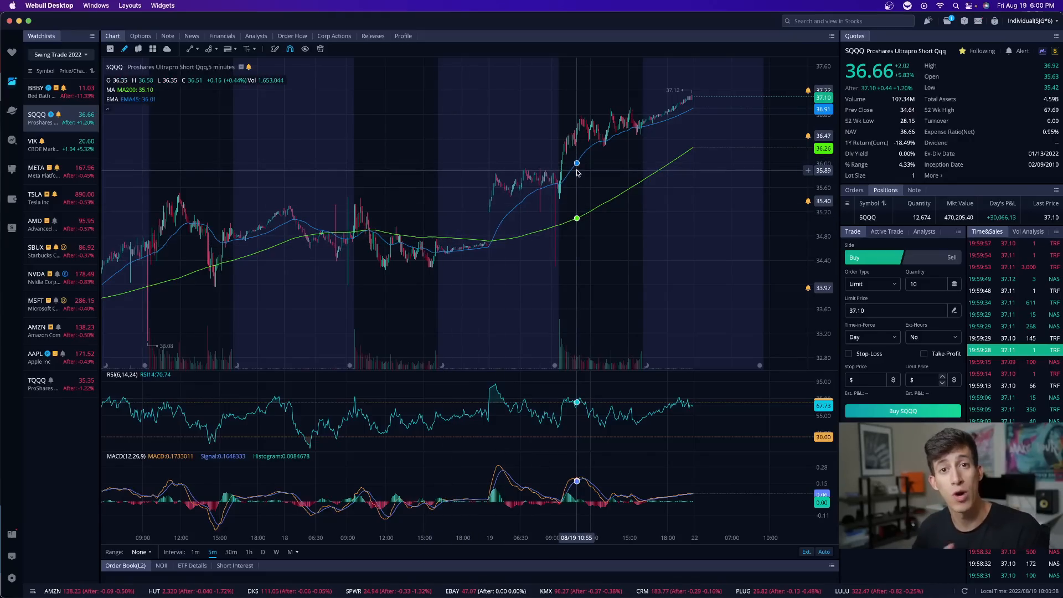
{"action": "mouse_move", "coordinate": [637, 140]}
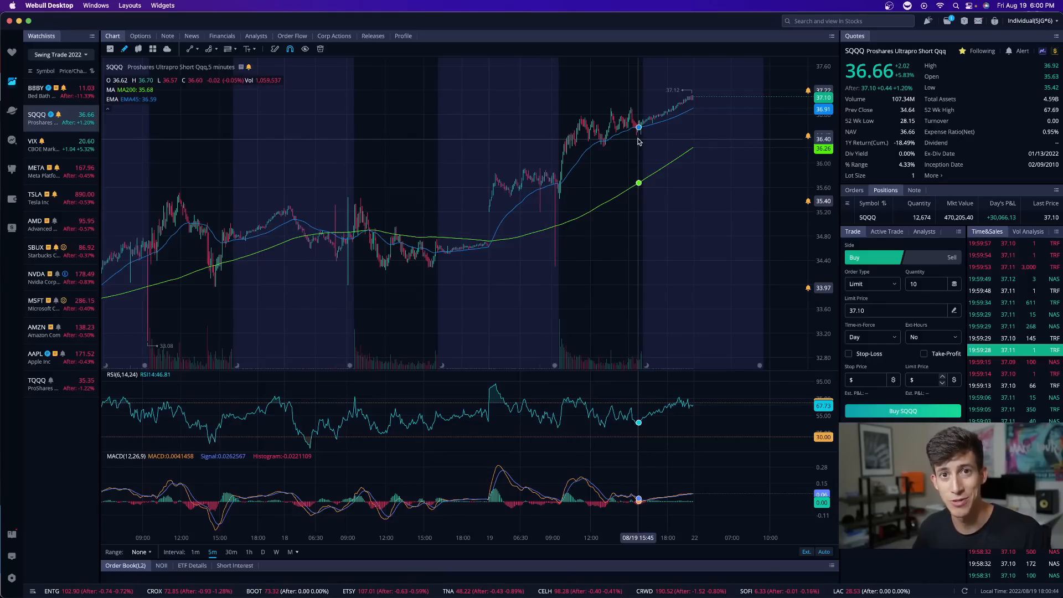
{"action": "mouse_move", "coordinate": [423, 256]}
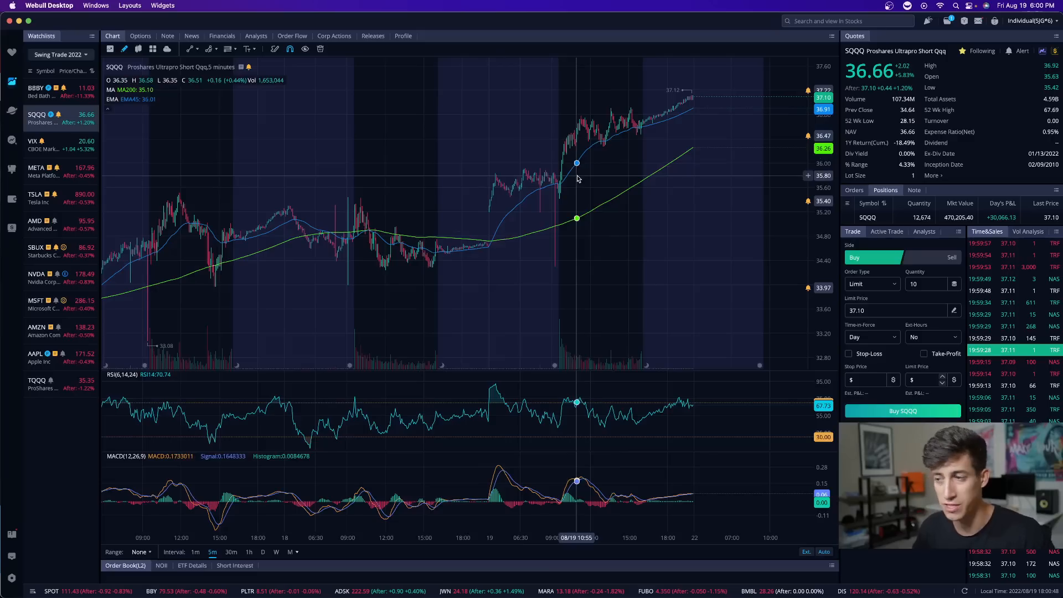
{"action": "mouse_move", "coordinate": [608, 143]}
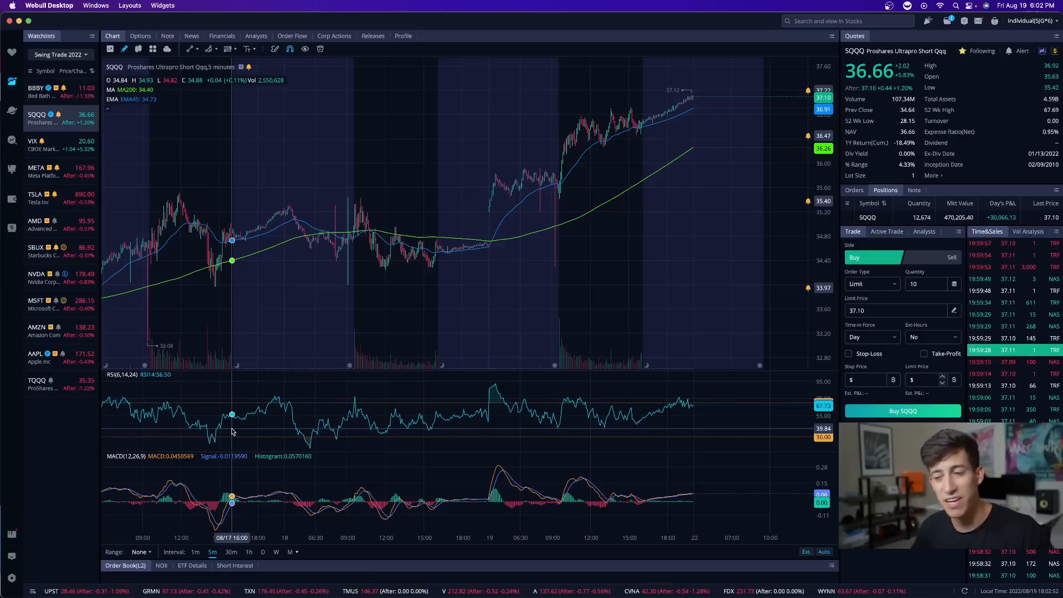
- Load TQQQ from the watchlist and set the chart interval to daily (D)
{"action": "left_click", "coordinate": [41, 384]}
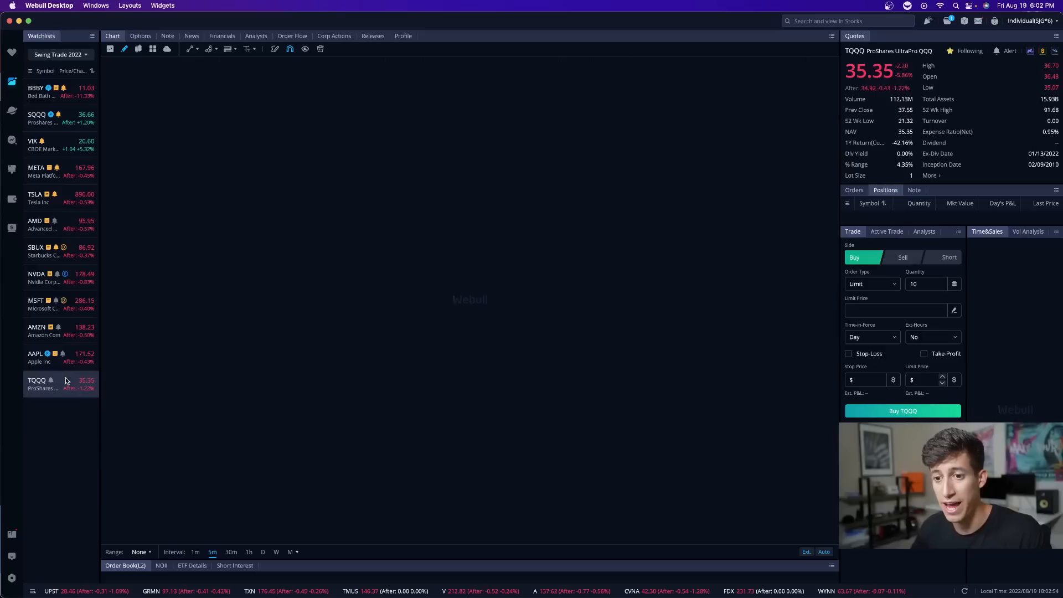
{"action": "left_click", "coordinate": [48, 383]}
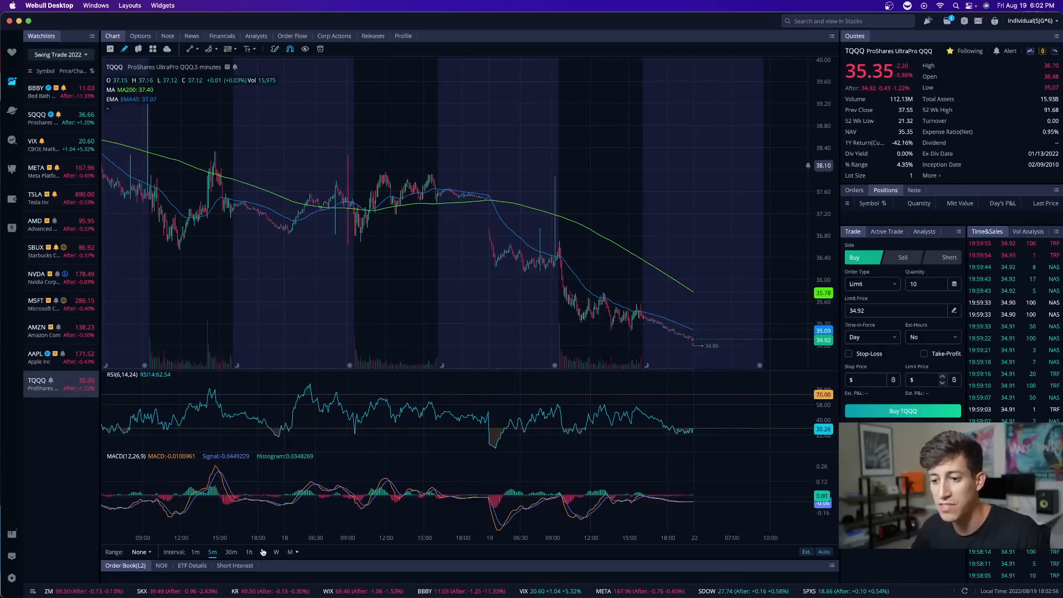
{"action": "left_click", "coordinate": [263, 551]}
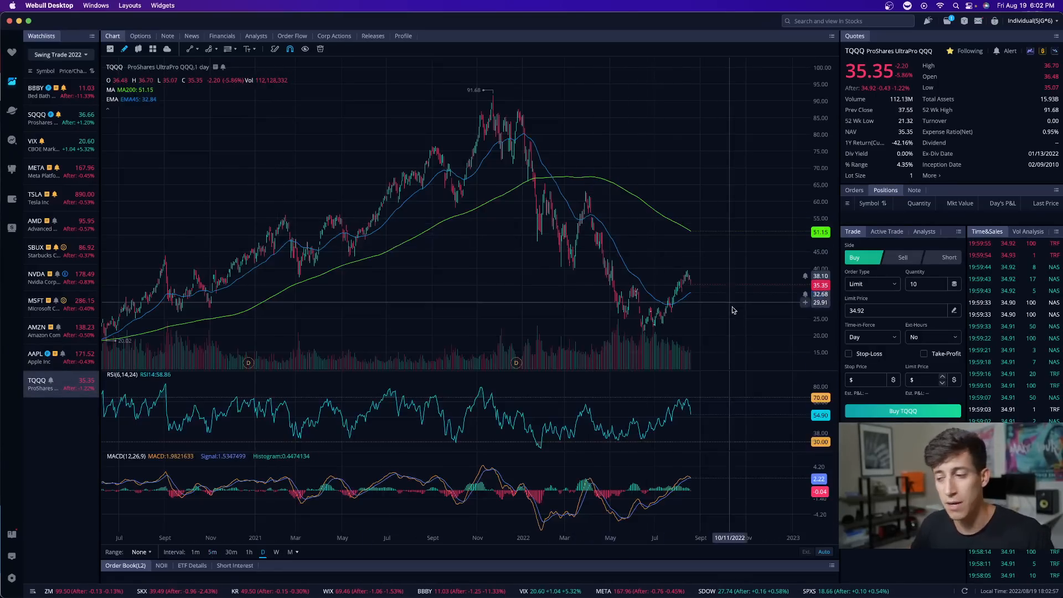
{"action": "mouse_move", "coordinate": [686, 280]}
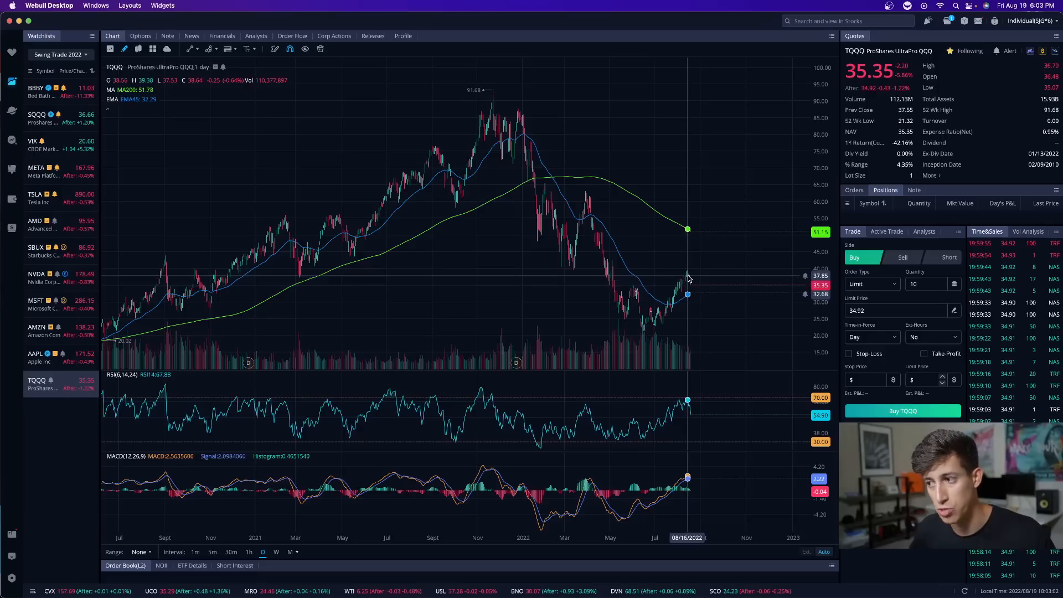
{"action": "mouse_move", "coordinate": [687, 272]}
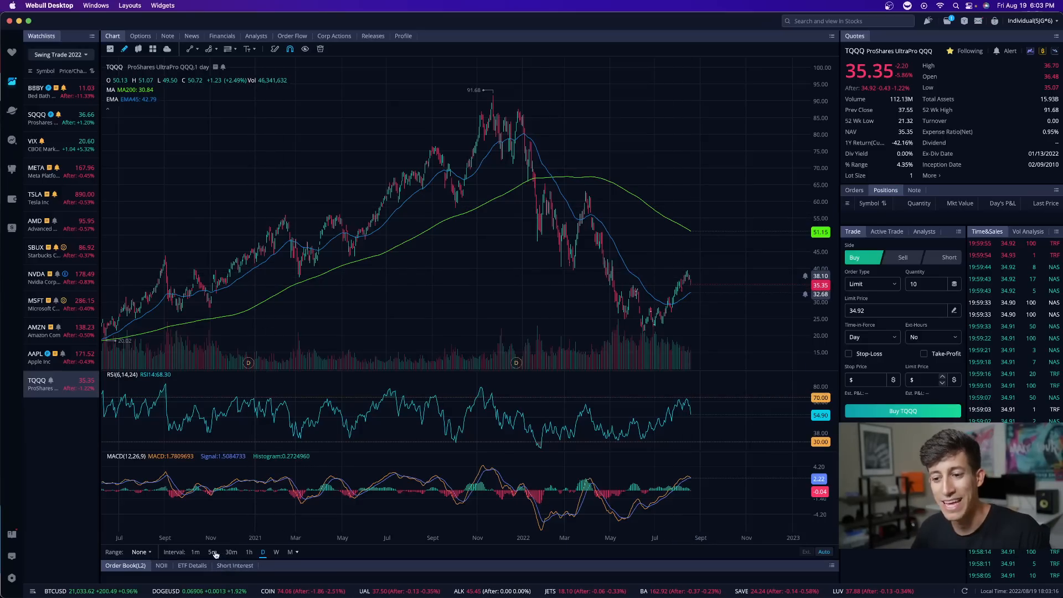
- Select SQQQ in the watchlist to reload its 5-minute chart
{"action": "left_click", "coordinate": [40, 118]}
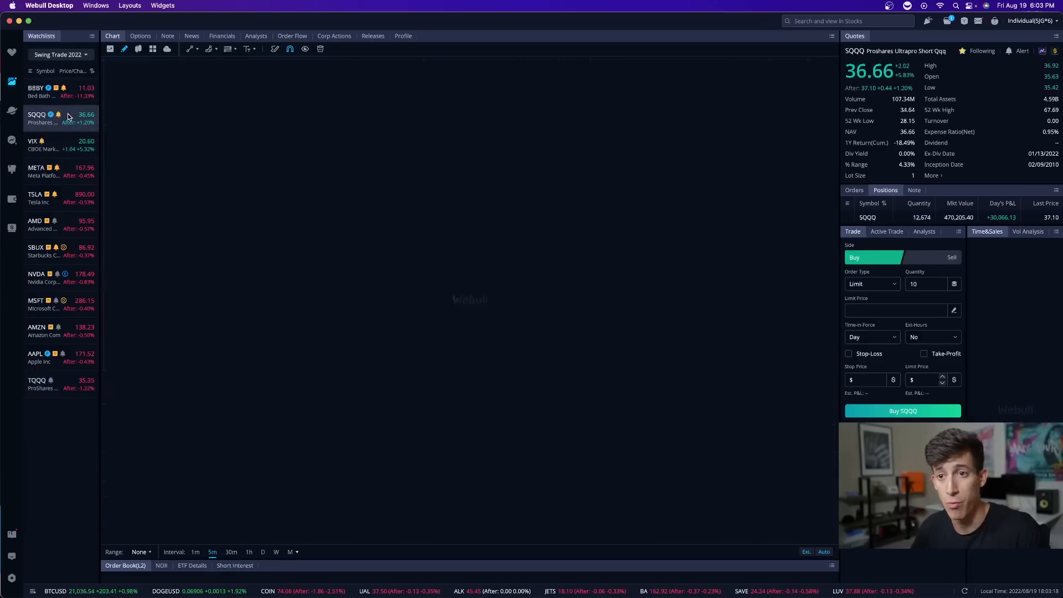
{"action": "left_click", "coordinate": [40, 118]}
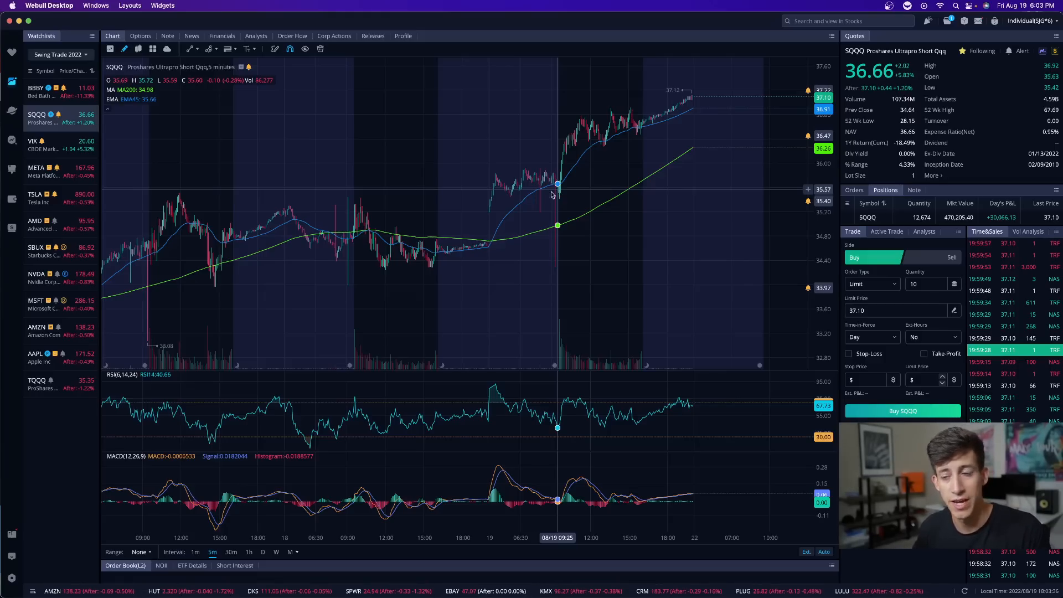
{"action": "mouse_move", "coordinate": [525, 196]}
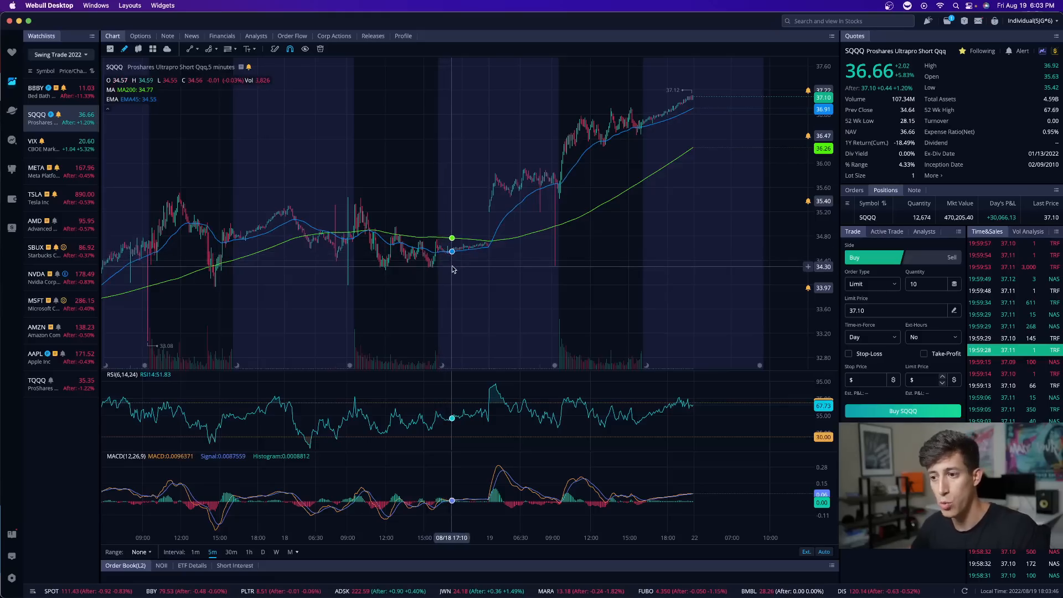
{"action": "mouse_move", "coordinate": [454, 277]}
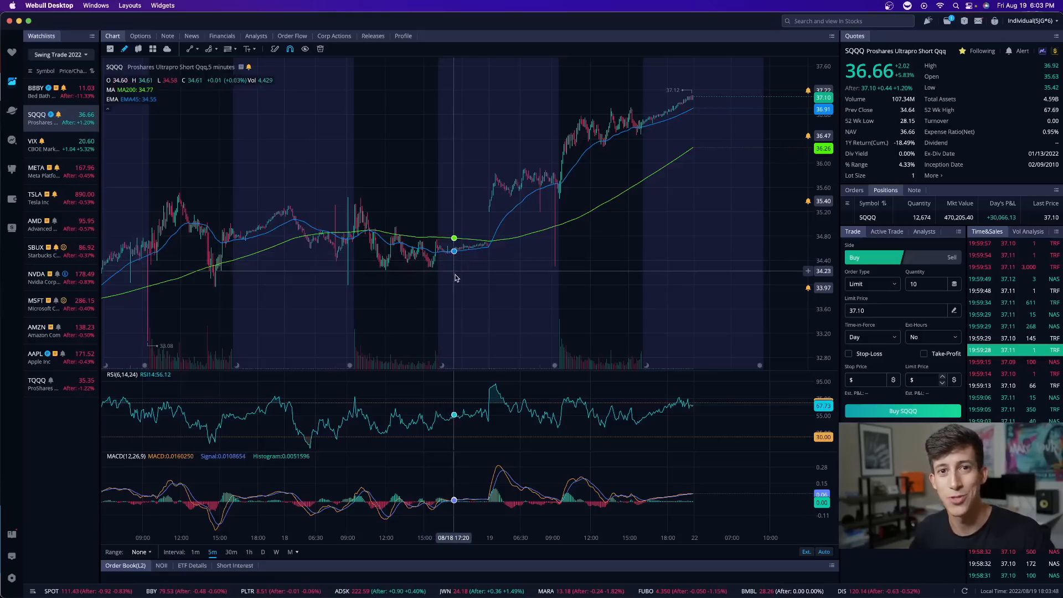